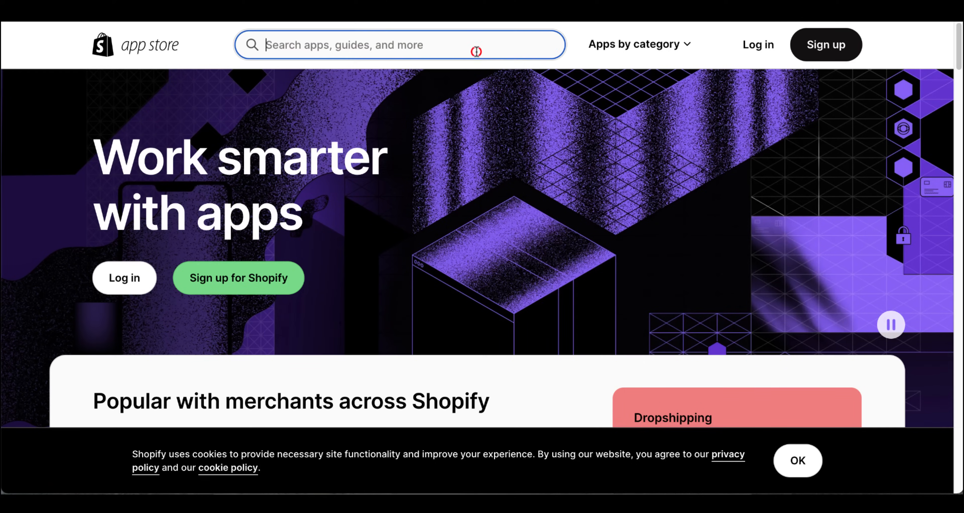
- Search the App Store for 'essential co' and go to the Essential Countdown Timer Bar listing
{"action": "type", "text": "e"}
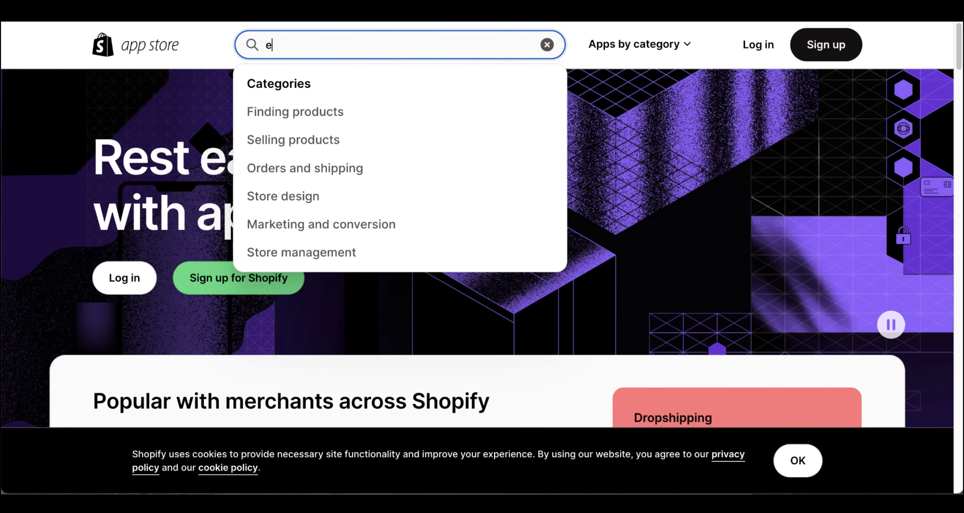
{"action": "type", "text": "ssential countdown"}
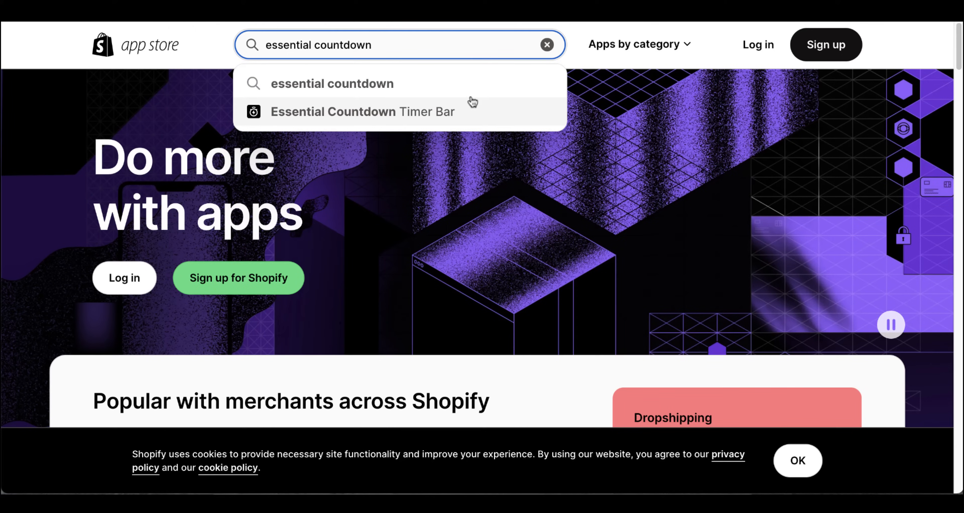
{"action": "left_click", "coordinate": [364, 112]}
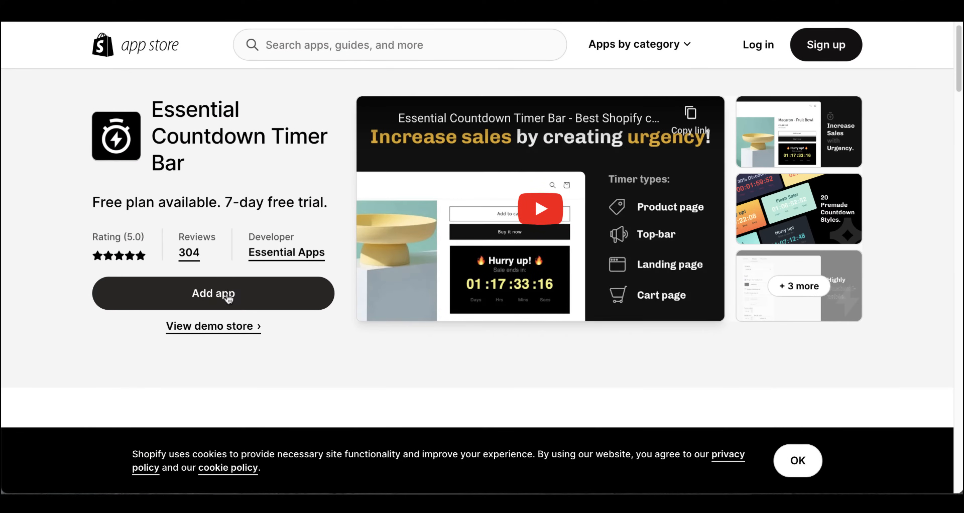
- Install the app on the store and start a new countdown timer
{"action": "left_click", "coordinate": [213, 294]}
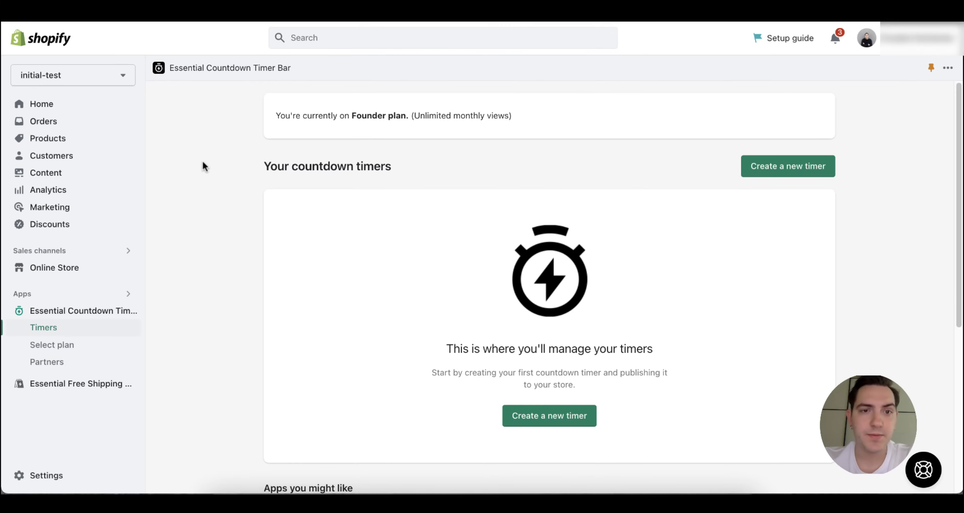
{"action": "mouse_move", "coordinate": [707, 169]}
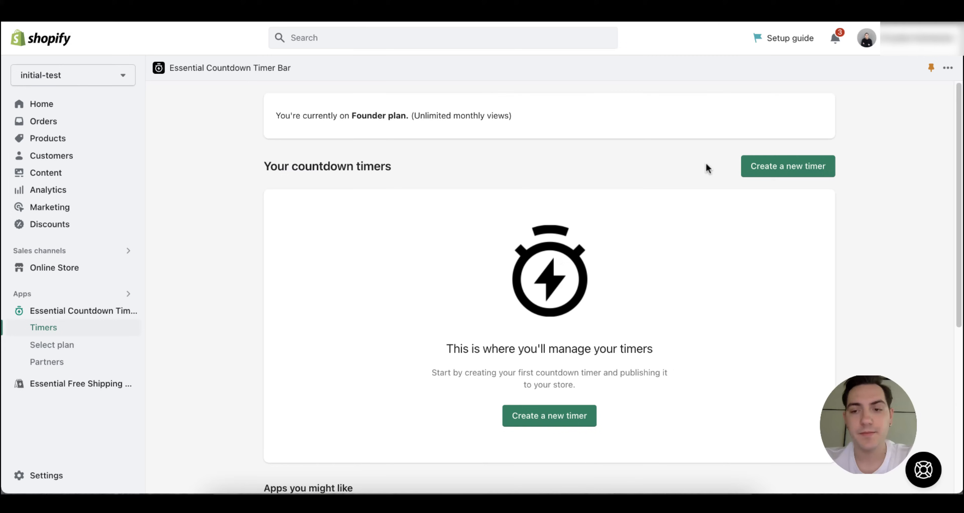
{"action": "mouse_move", "coordinate": [788, 165]}
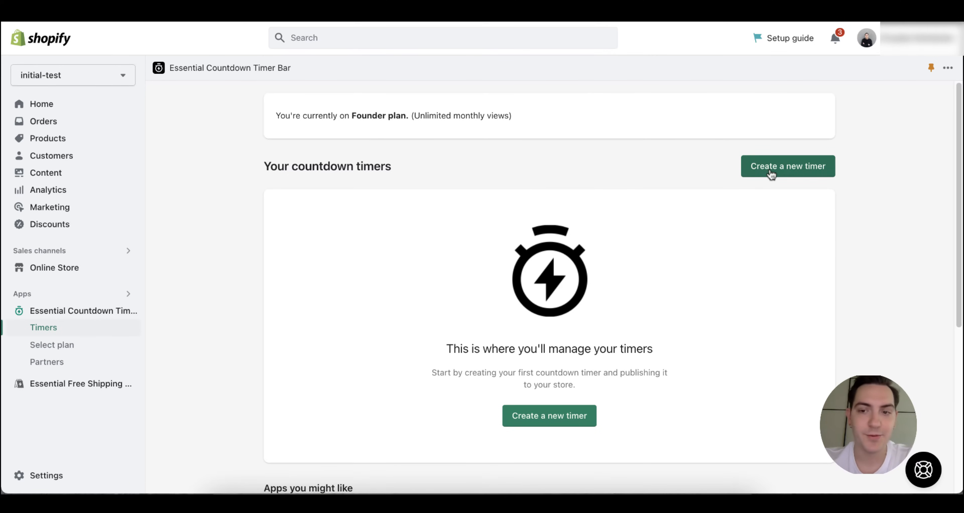
{"action": "left_click", "coordinate": [788, 165]}
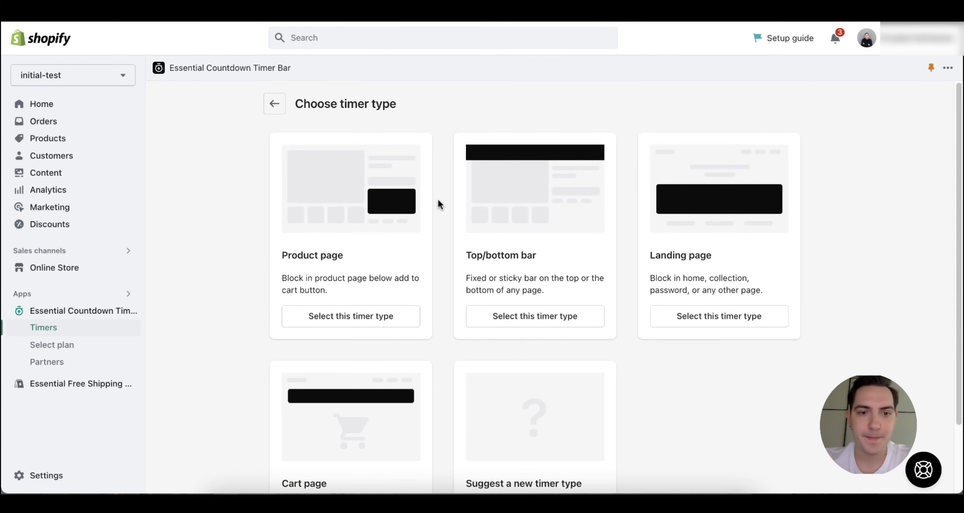
{"action": "mouse_move", "coordinate": [350, 316]}
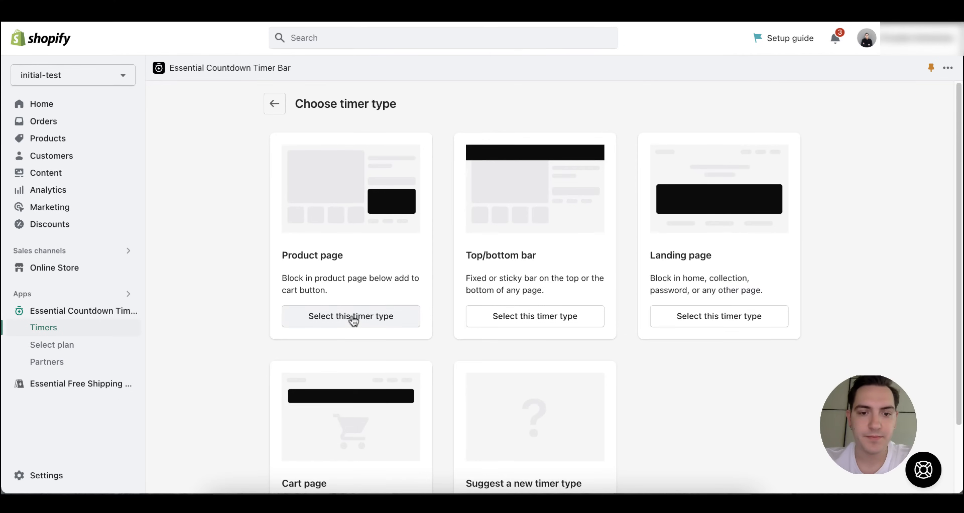
- Choose the Product page timer type and keep it counting down to a date in the Content settings
{"action": "left_click", "coordinate": [350, 316]}
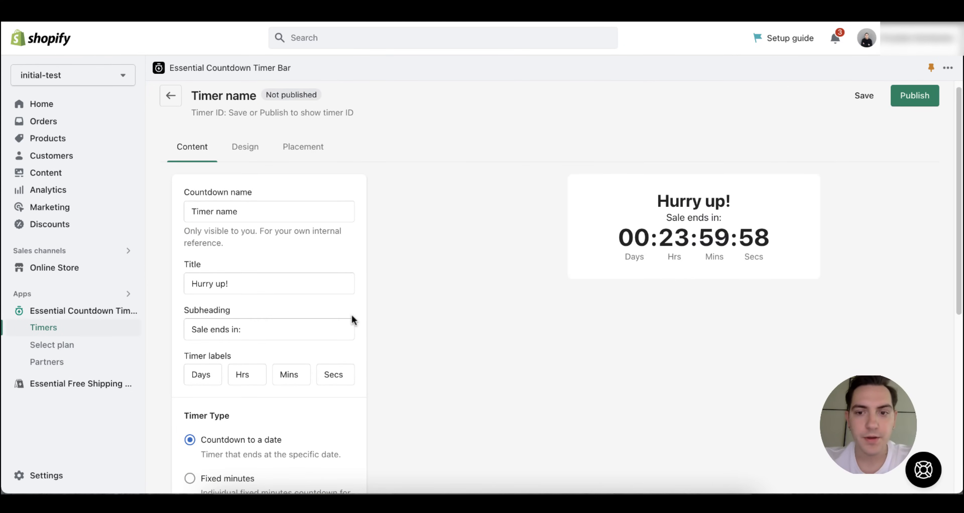
{"action": "scroll", "scroll_direction": "down", "scroll_amount": 3}
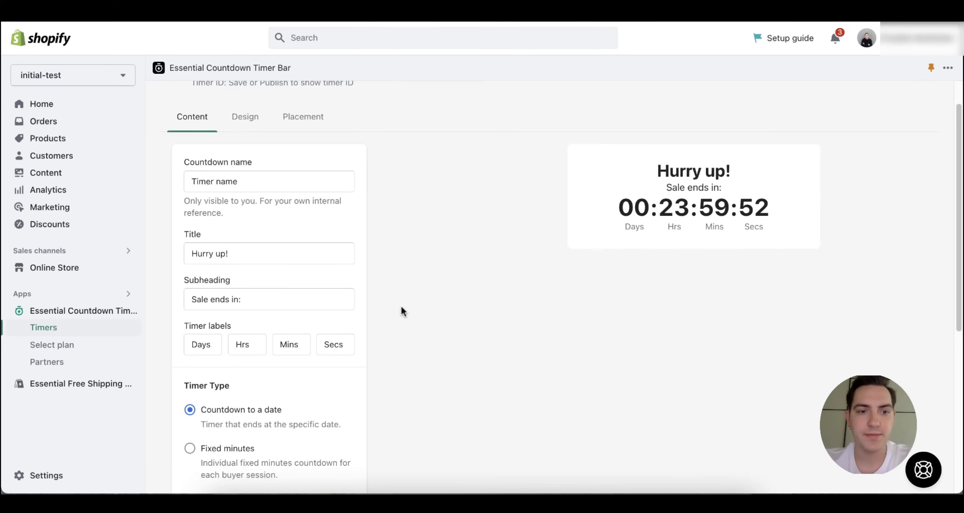
{"action": "left_click", "coordinate": [269, 181]}
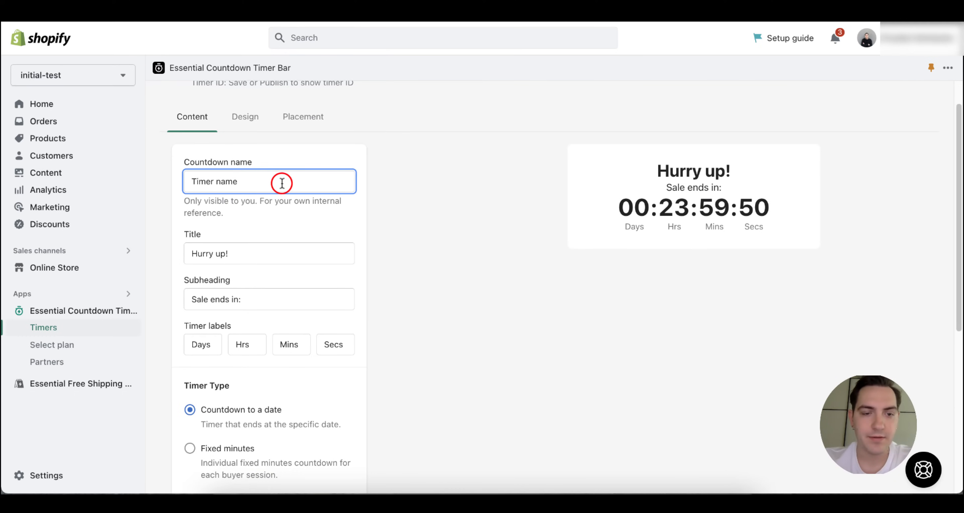
{"action": "mouse_move", "coordinate": [252, 253]}
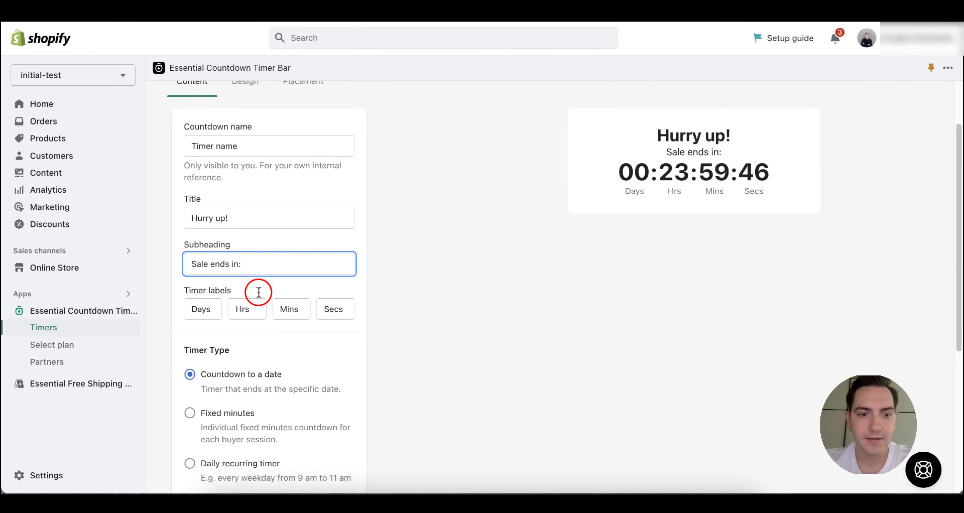
{"action": "scroll", "scroll_direction": "down", "scroll_amount": 3}
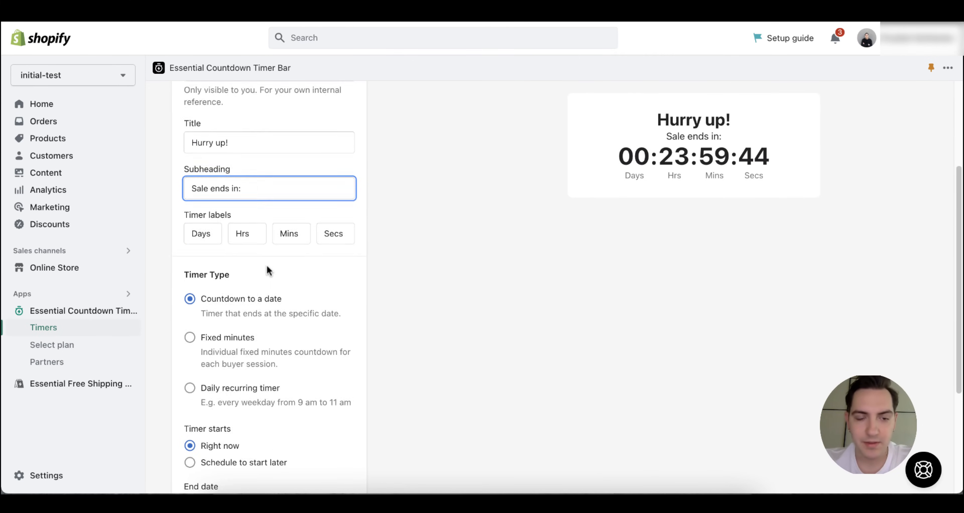
{"action": "scroll", "scroll_direction": "down", "scroll_amount": 3}
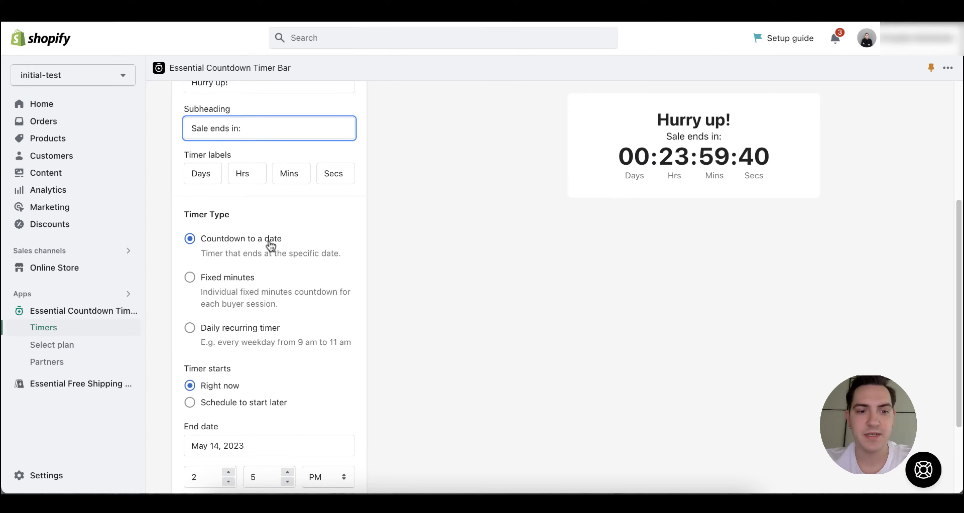
{"action": "left_click", "coordinate": [189, 277]}
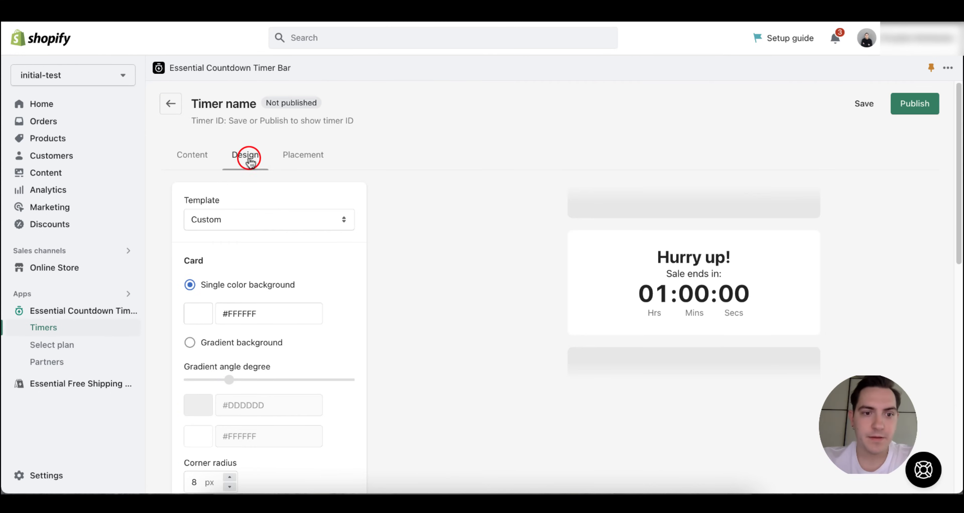
- Apply the Fire design template for an orange-to-yellow gradient background
{"action": "left_click", "coordinate": [245, 154]}
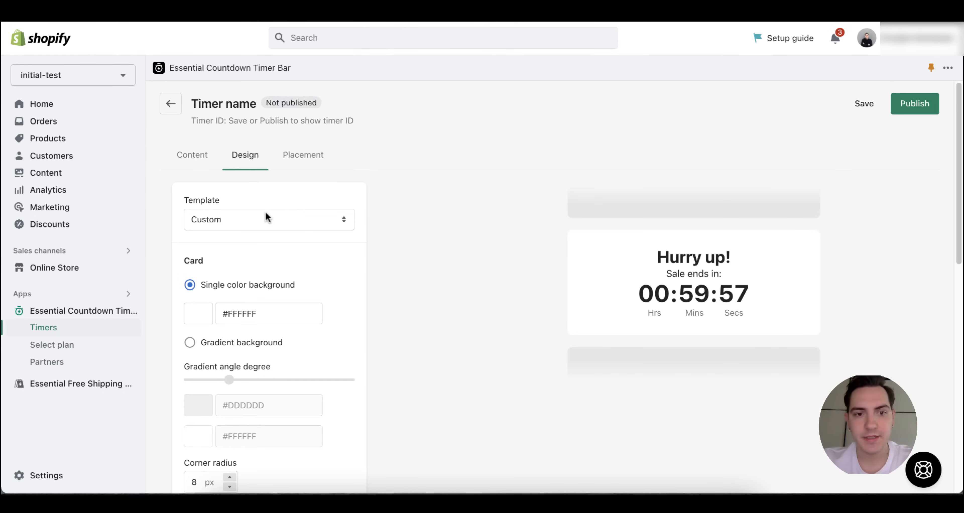
{"action": "scroll", "scroll_direction": "down", "scroll_amount": 3}
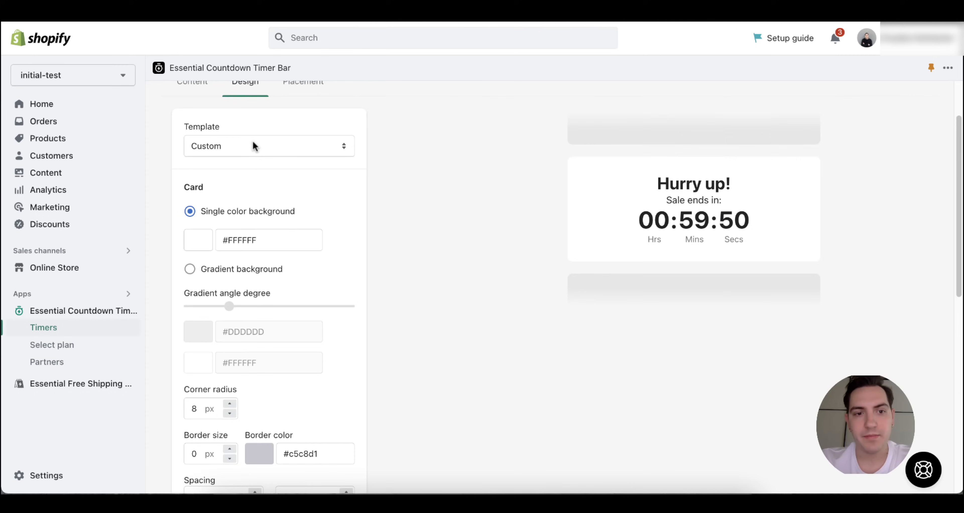
{"action": "left_click", "coordinate": [268, 145]}
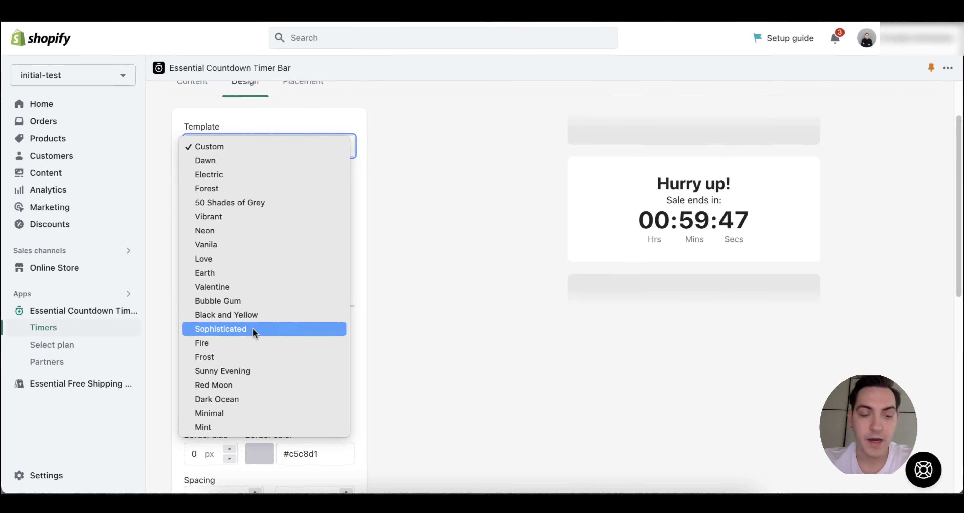
{"action": "left_click", "coordinate": [201, 343]}
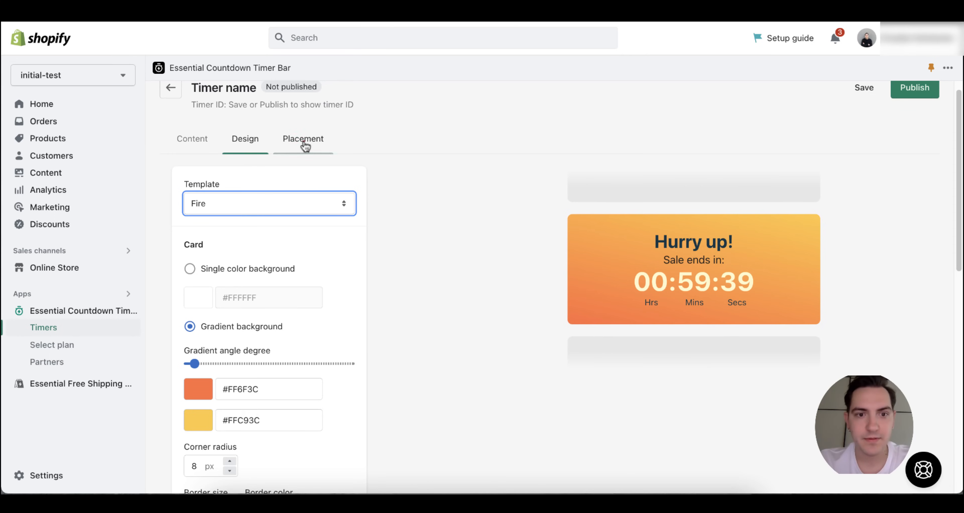
- Set the timer's placement to show on all products
{"action": "left_click", "coordinate": [303, 138]}
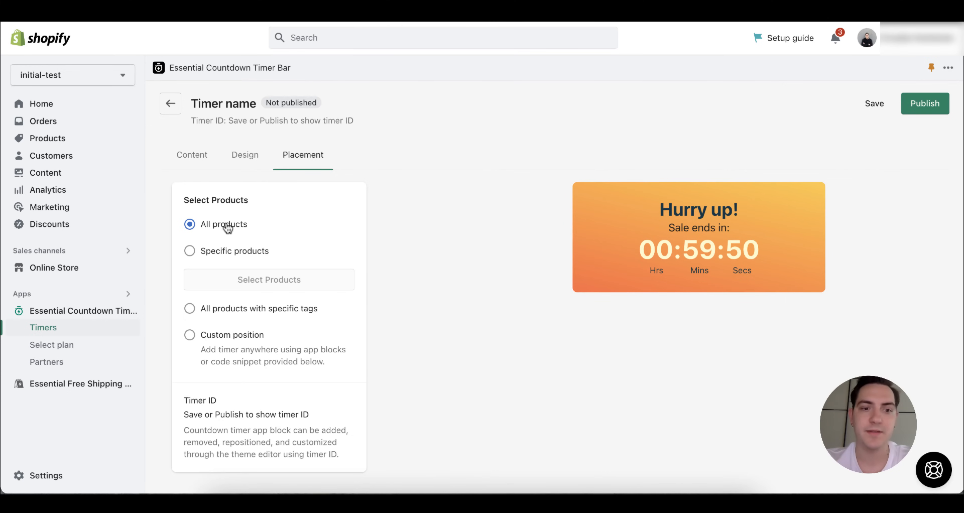
{"action": "left_click", "coordinate": [190, 251]}
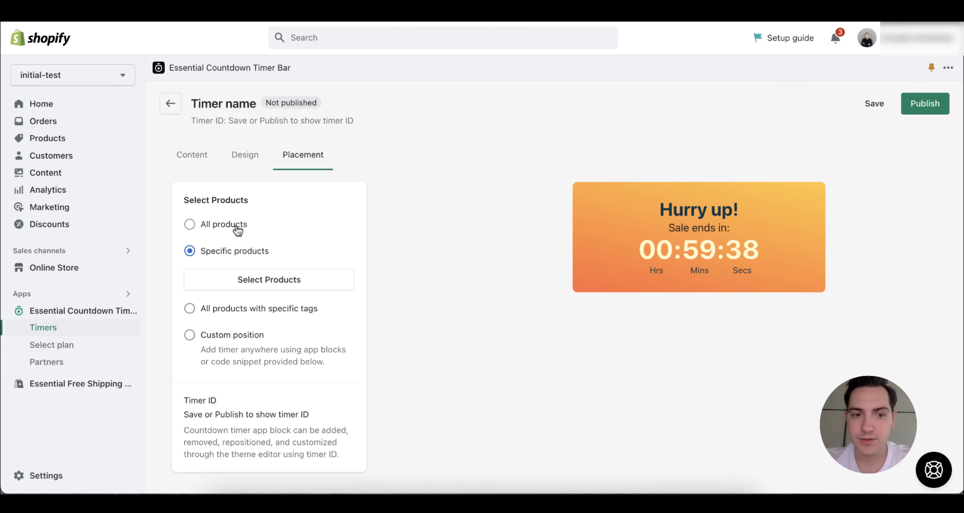
{"action": "left_click", "coordinate": [189, 225]}
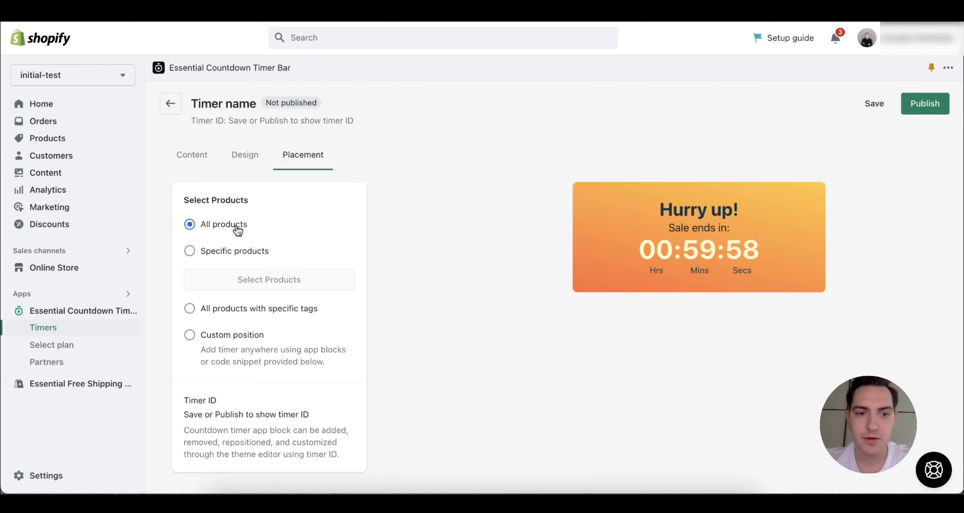
{"action": "mouse_move", "coordinate": [807, 153]}
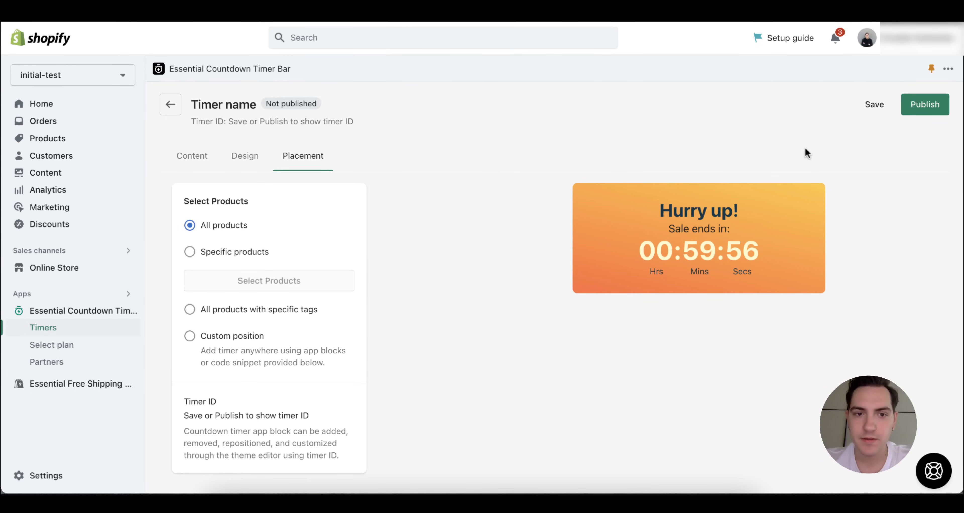
- Save the timer to get its Timer ID and publish it to the store
{"action": "left_click", "coordinate": [873, 105]}
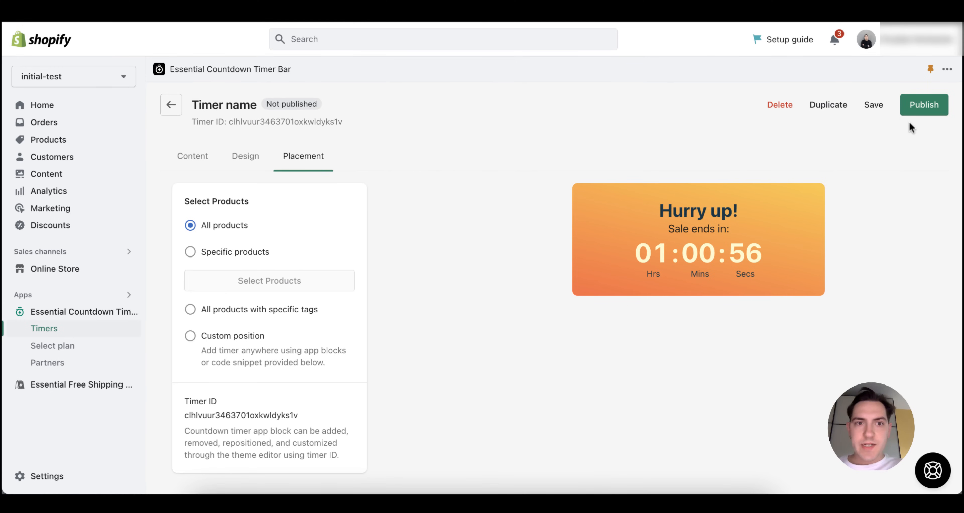
{"action": "left_click", "coordinate": [924, 104]}
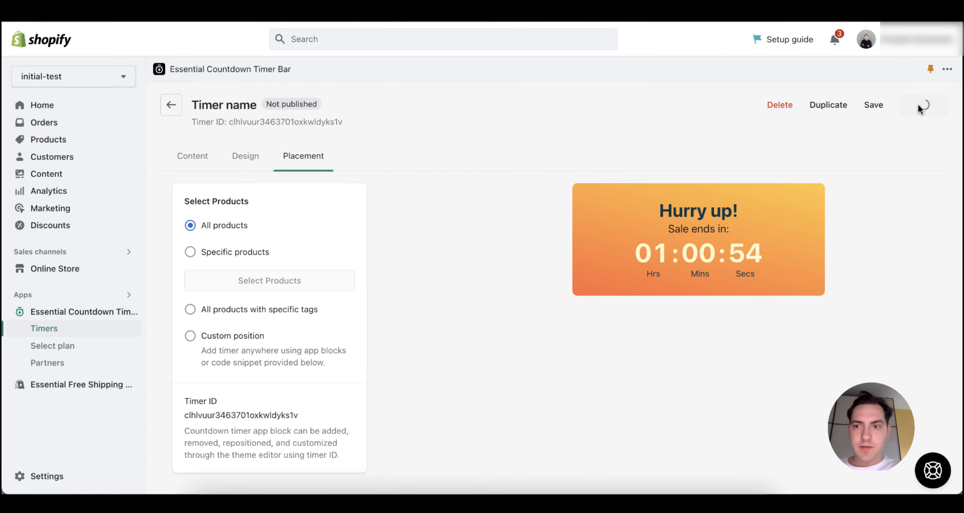